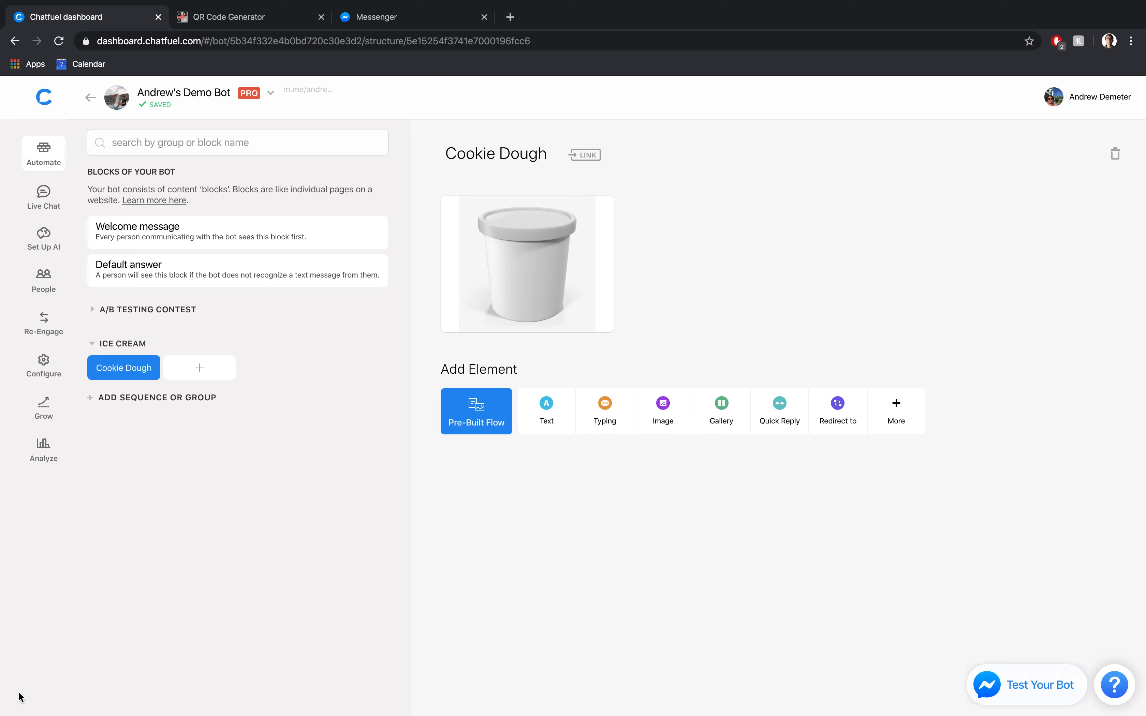
{"action": "mouse_move", "coordinate": [133, 499]}
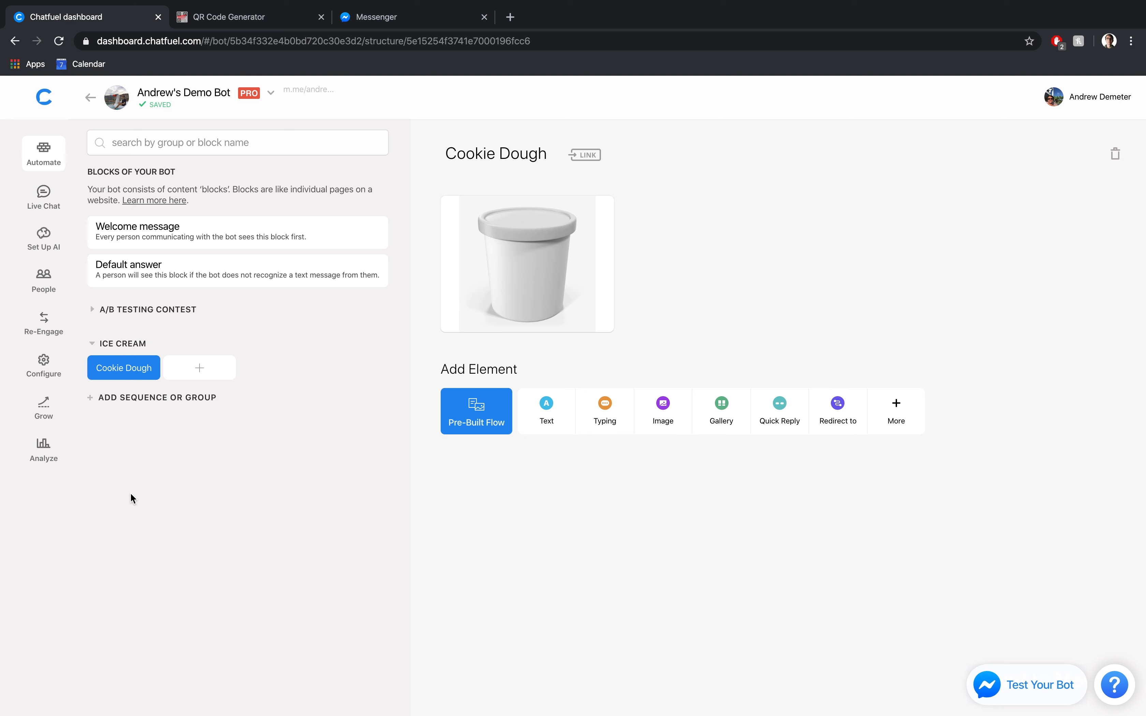
{"action": "mouse_move", "coordinate": [155, 350]}
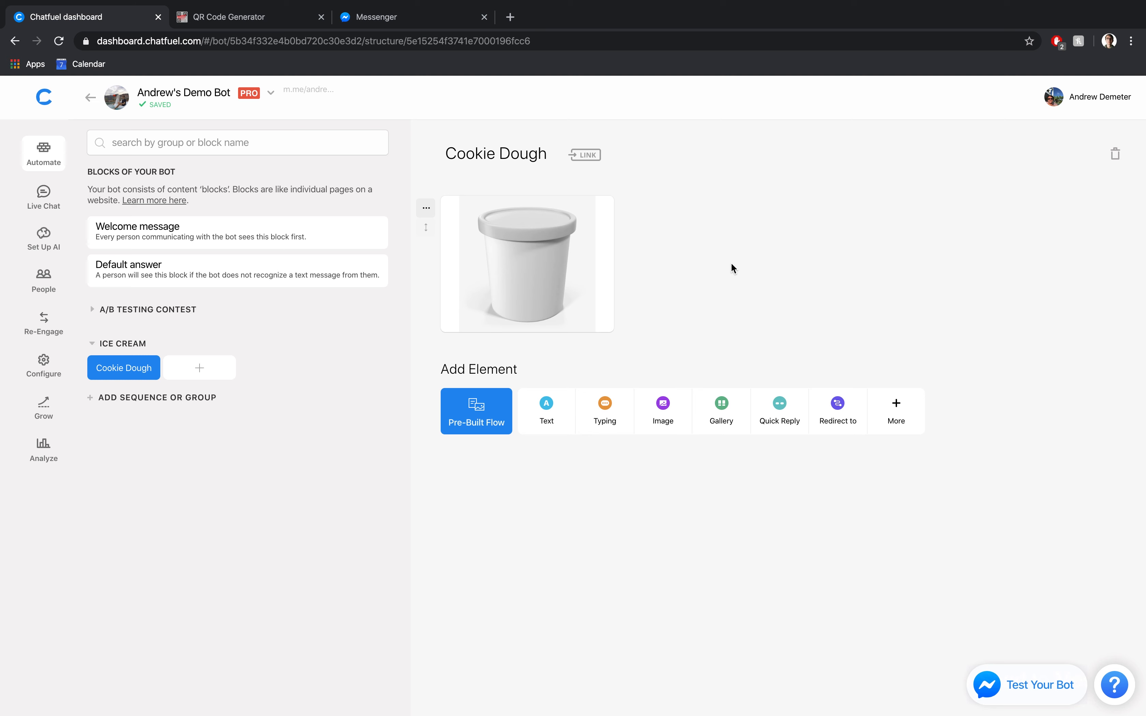
{"action": "mouse_move", "coordinate": [704, 286]}
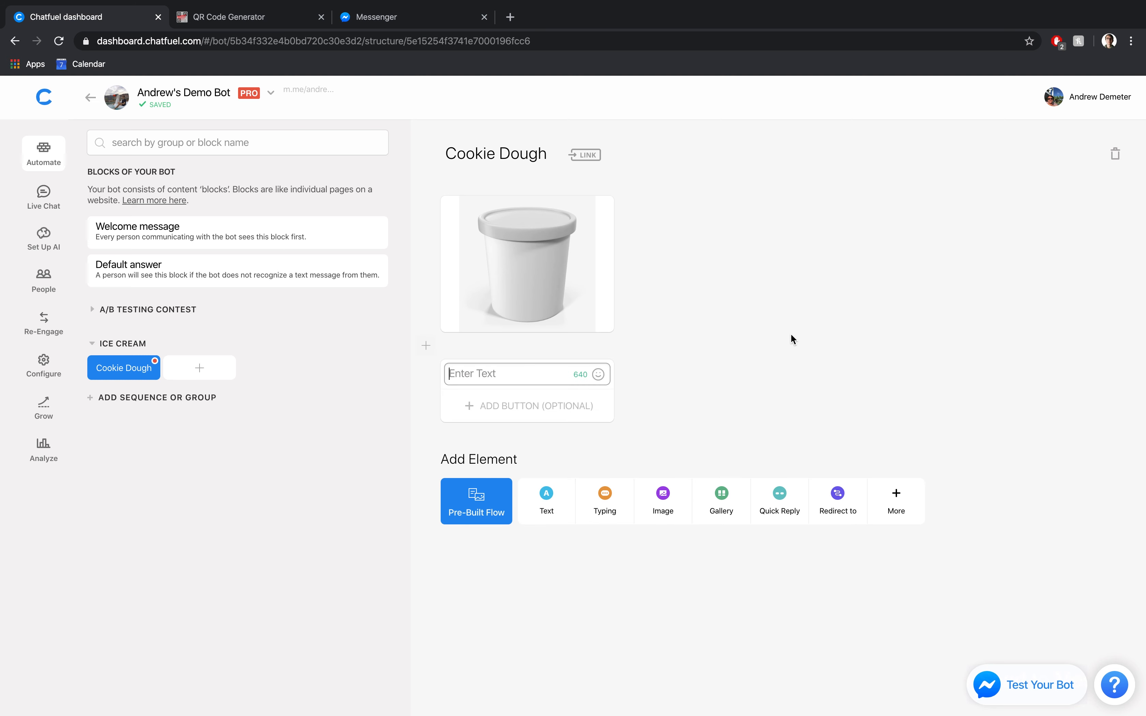
Write the coupon text "Your code is:" with the code 25-OFF in the text card.
{"action": "type", "text": "Your code is:"}
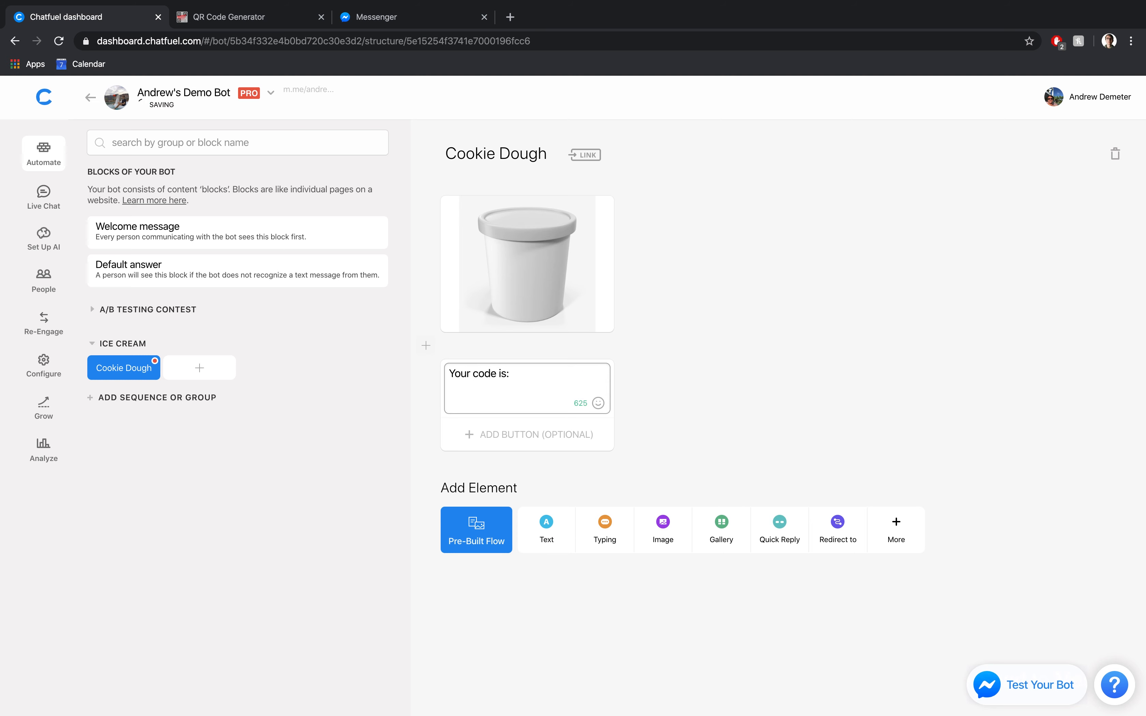
{"action": "type", "text": "25-O"}
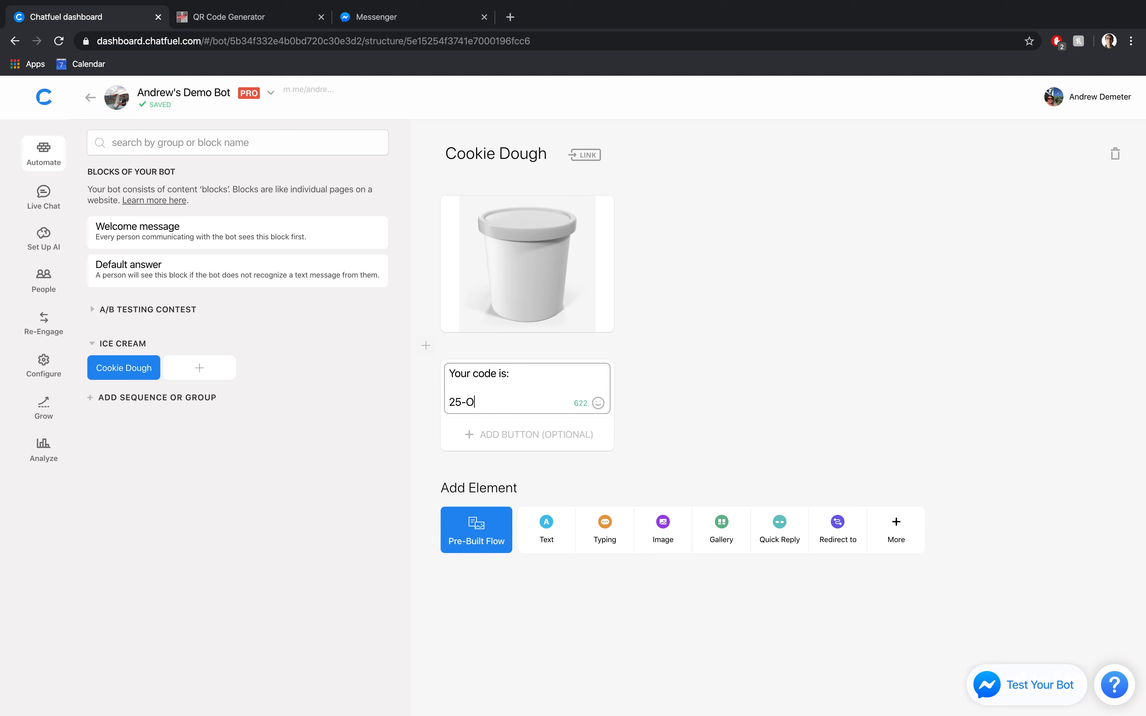
{"action": "type", "text": "FF"}
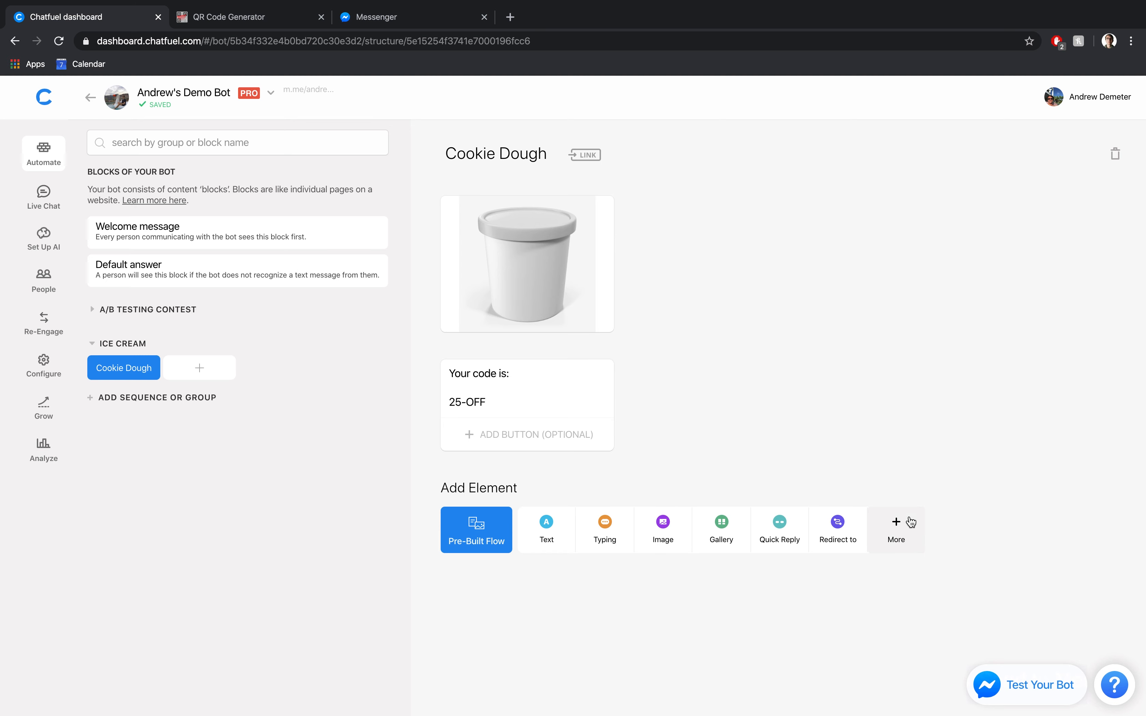
Add a Set User Attribute card setting flavor to cookie dough.
{"action": "left_click", "coordinate": [895, 529]}
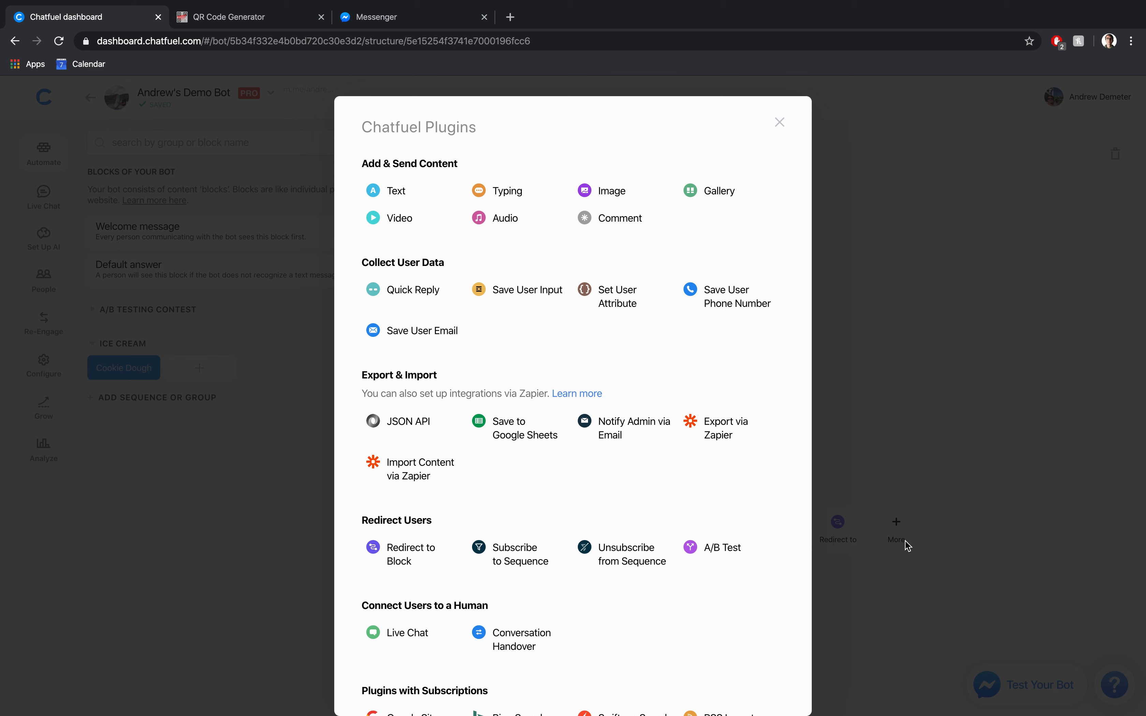
{"action": "mouse_move", "coordinate": [524, 326]}
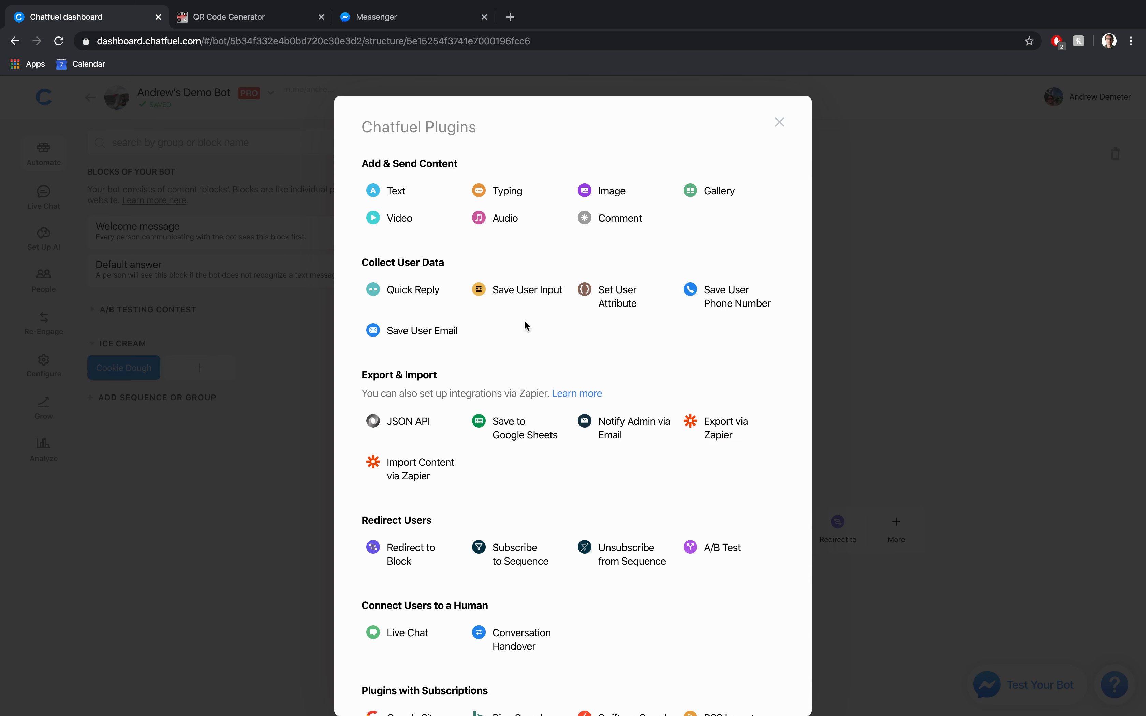
{"action": "mouse_move", "coordinate": [643, 297]}
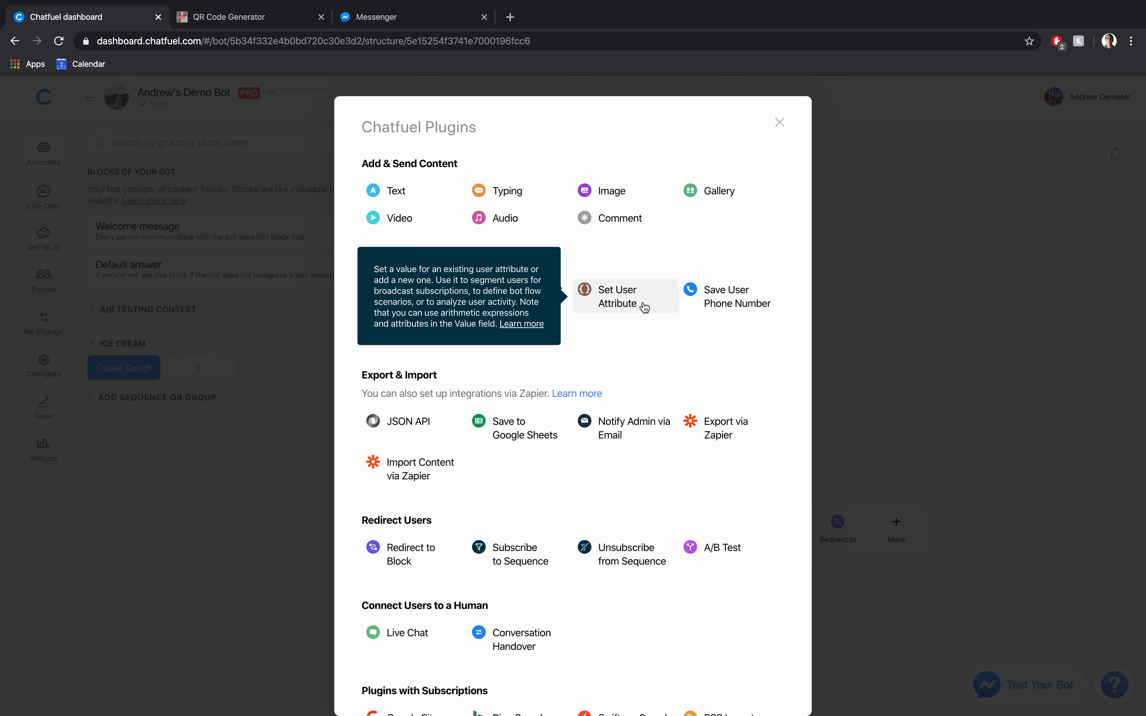
{"action": "left_click", "coordinate": [617, 296]}
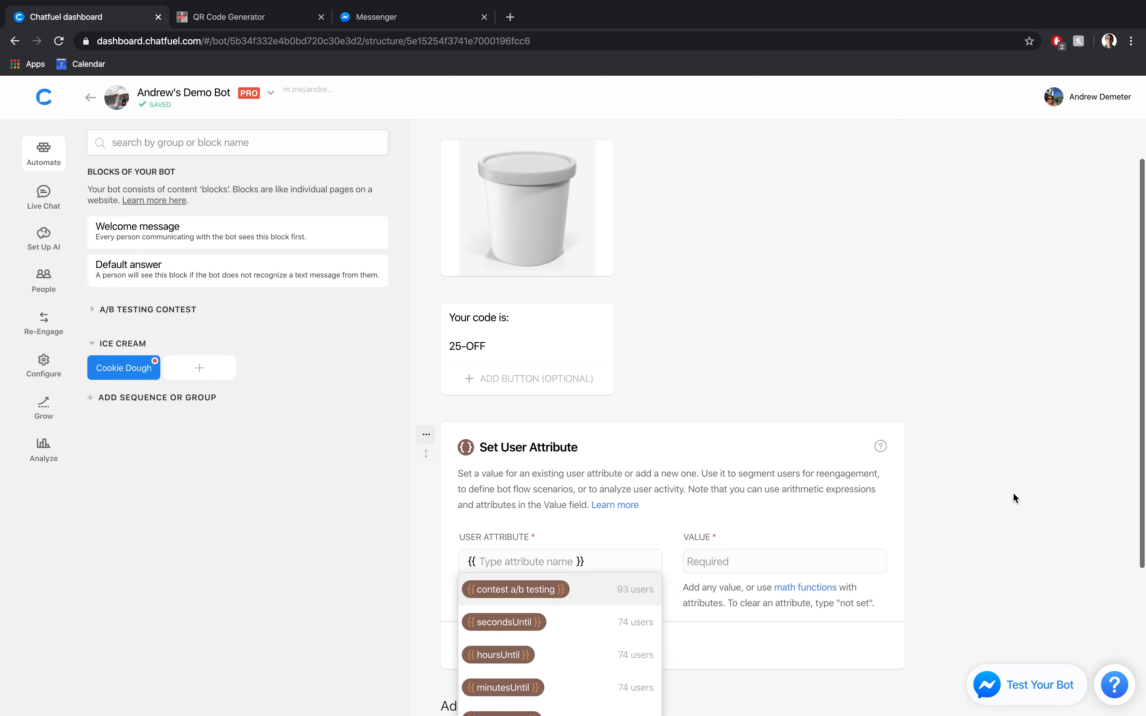
{"action": "scroll", "scroll_direction": "down", "scroll_amount": 3}
{"action": "type", "text": "flavor"}
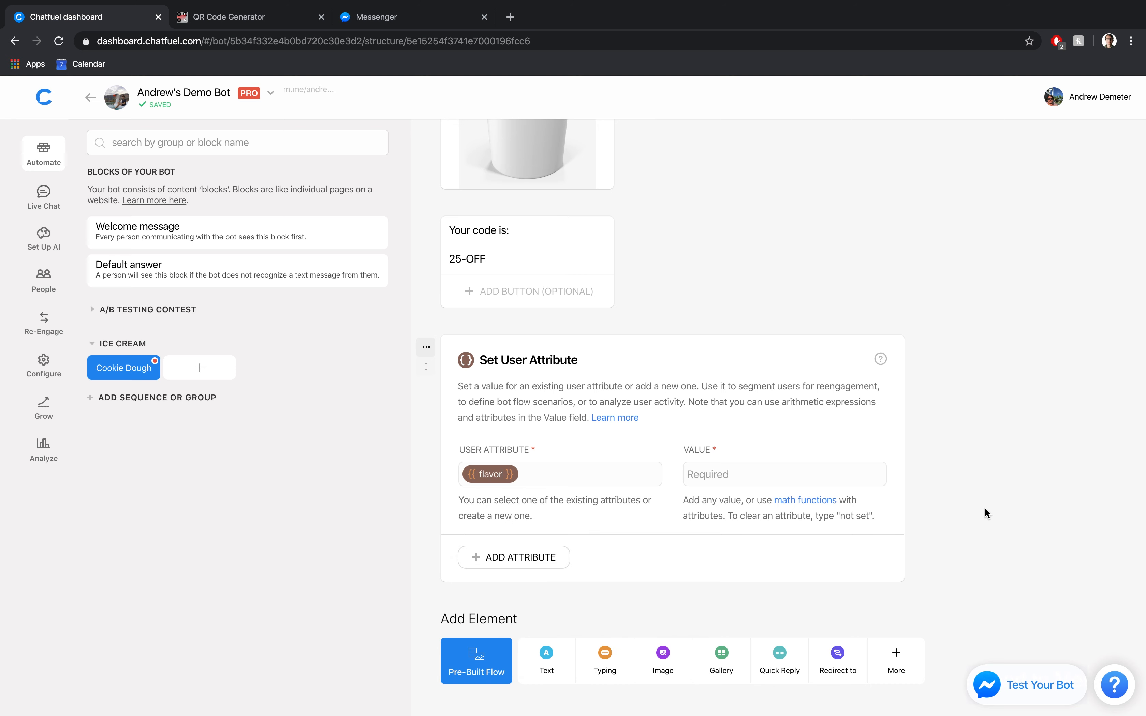
{"action": "type", "text": "cookie dough"}
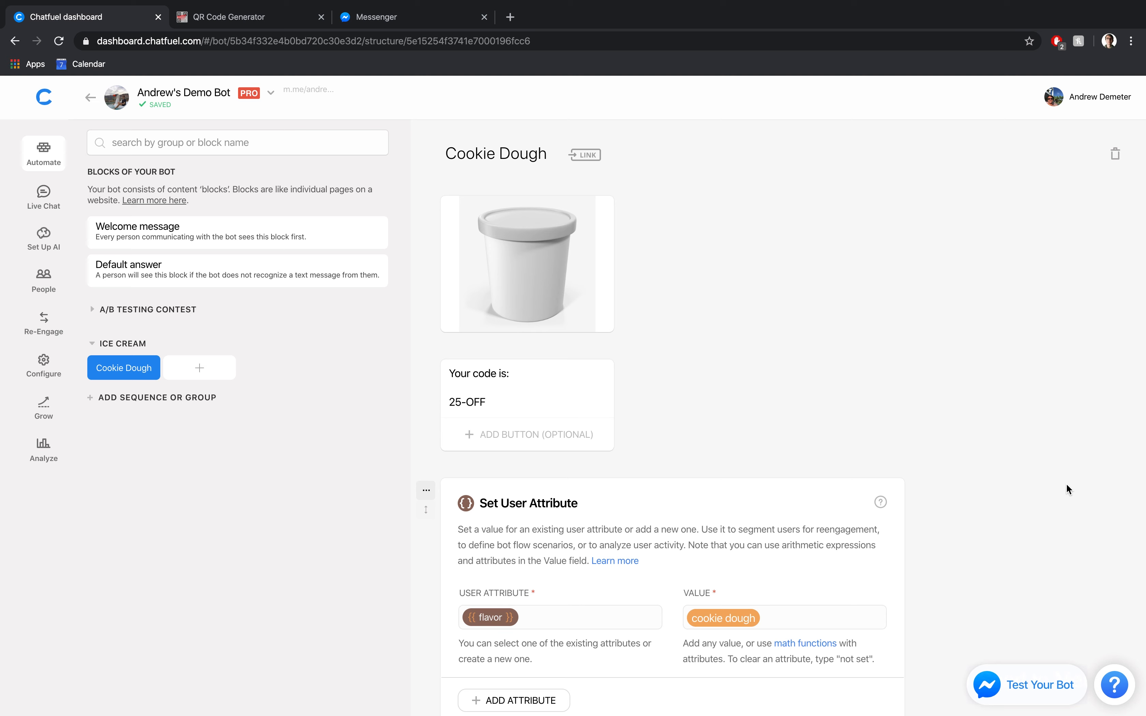
{"action": "mouse_move", "coordinate": [1063, 485]}
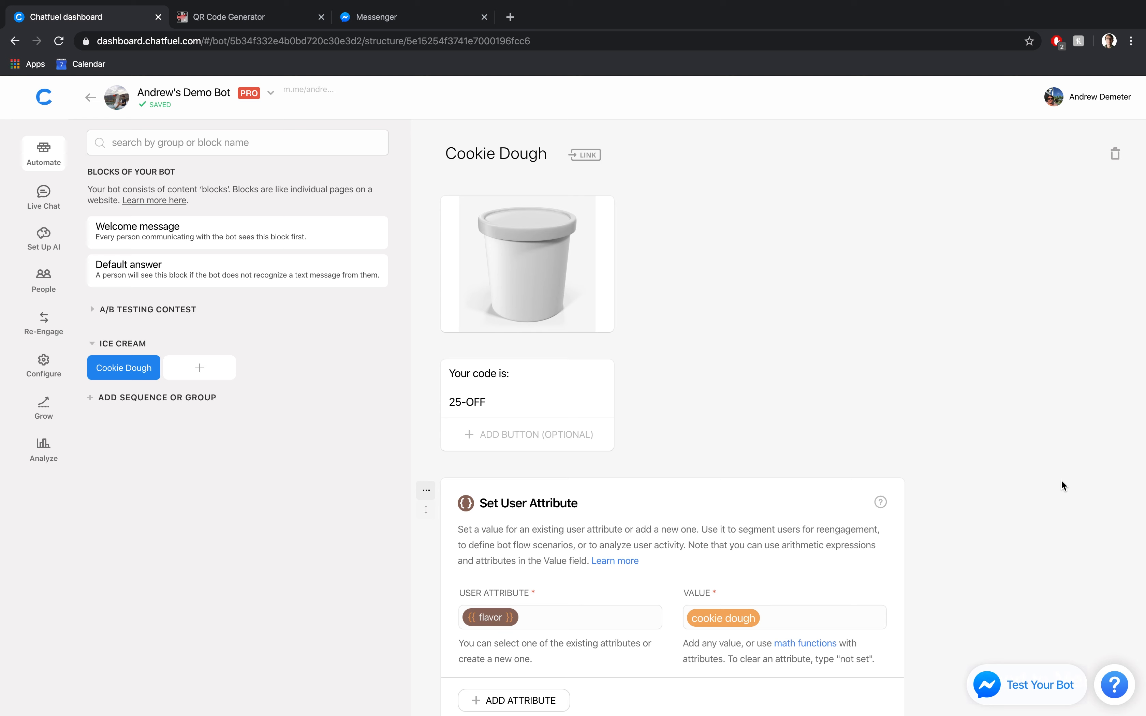
{"action": "mouse_move", "coordinate": [642, 223]}
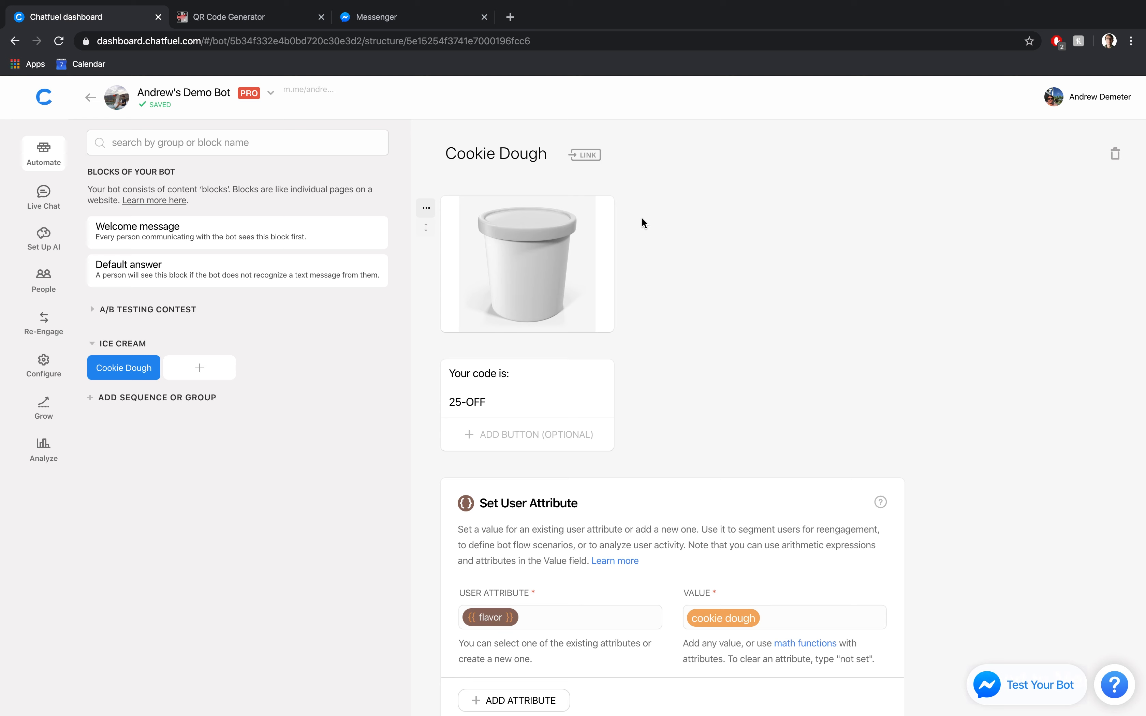
{"action": "mouse_move", "coordinate": [583, 154]}
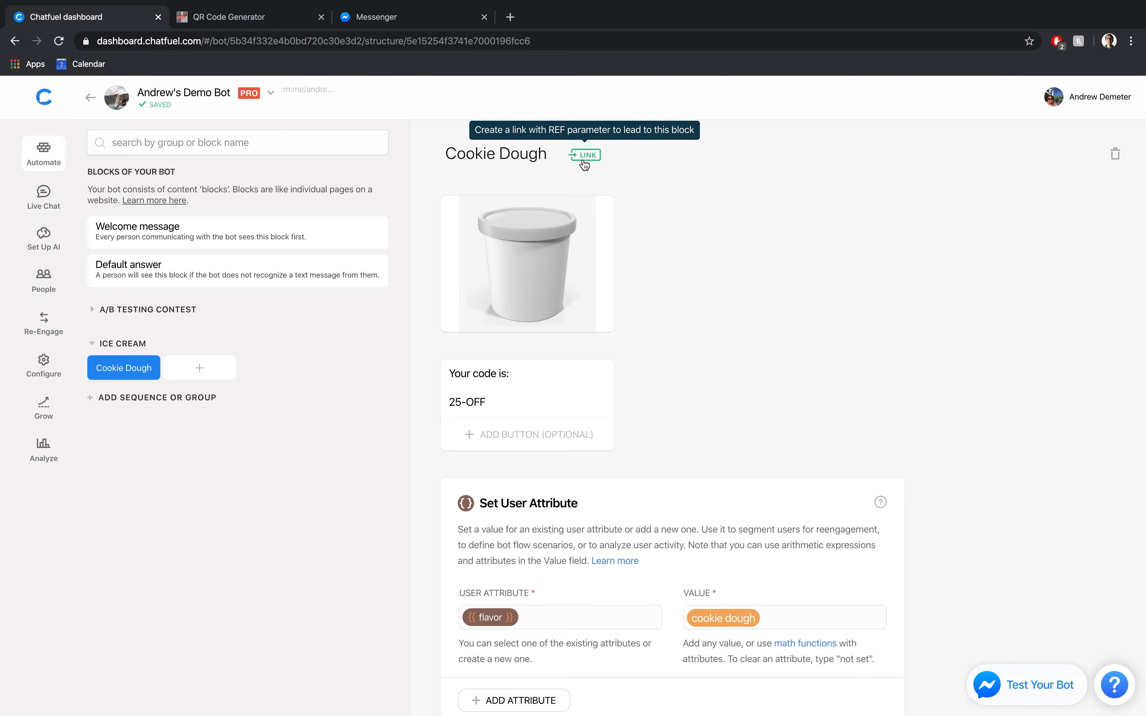
Enable the block link, copy the m.me/andrewsdemobot?ref=Cookie Dough URL and confirm.
{"action": "left_click", "coordinate": [583, 155]}
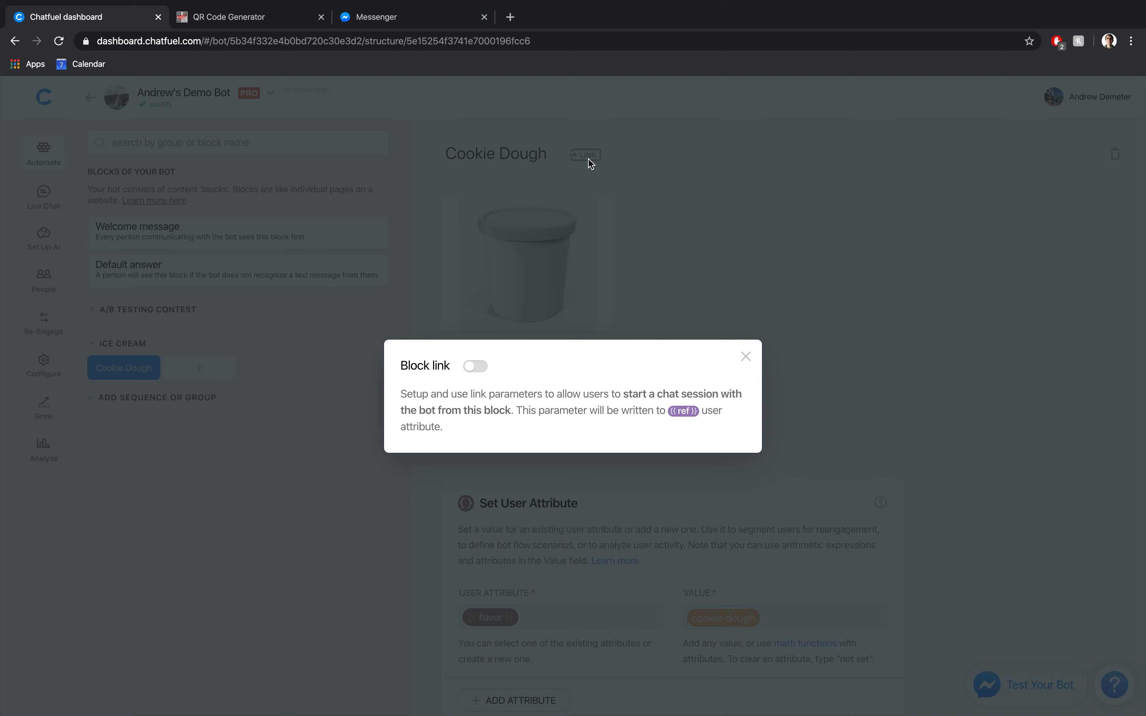
{"action": "mouse_move", "coordinate": [481, 371]}
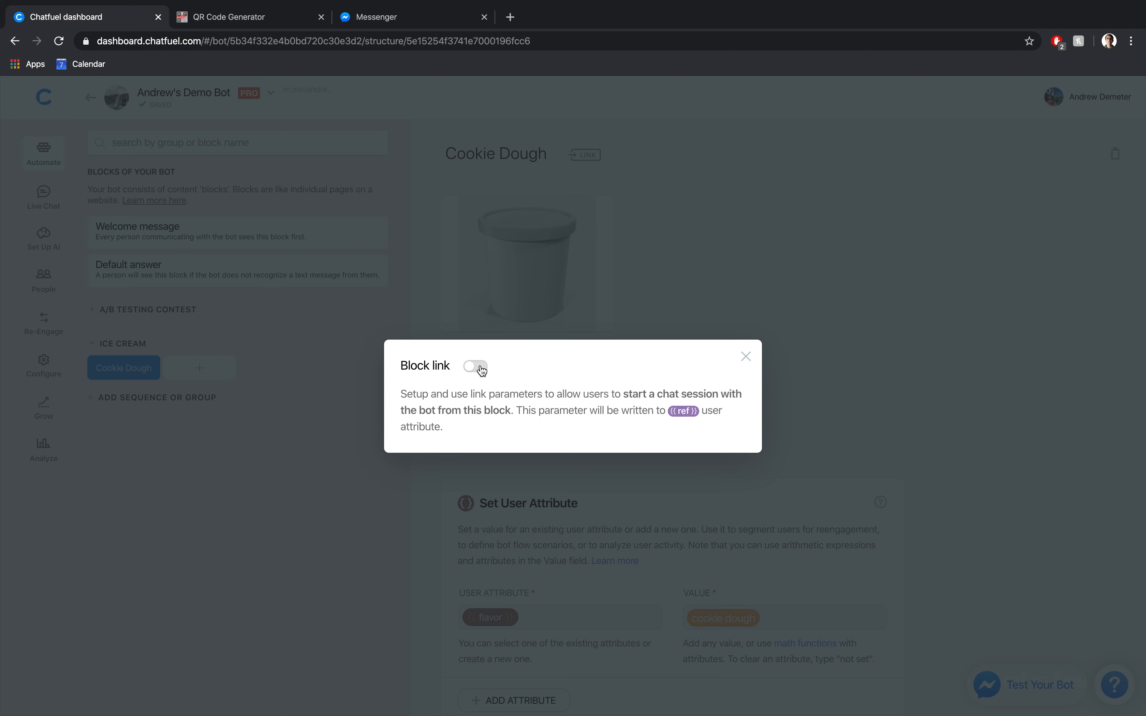
{"action": "left_click", "coordinate": [476, 367]}
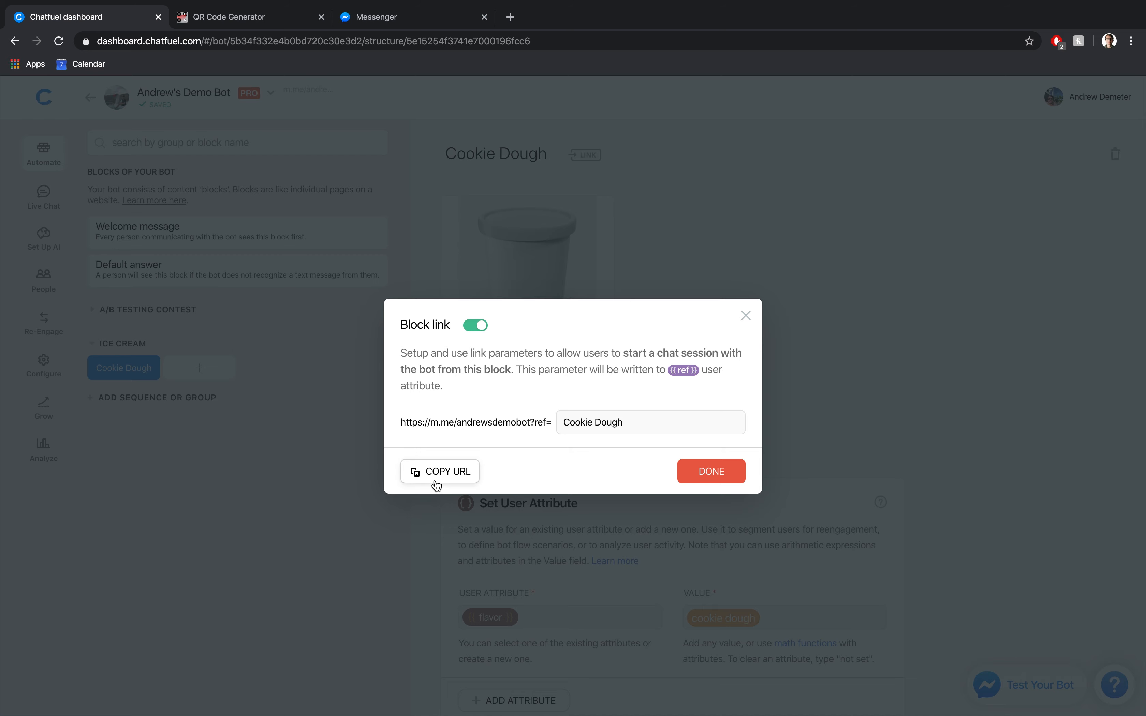
{"action": "mouse_move", "coordinate": [729, 472]}
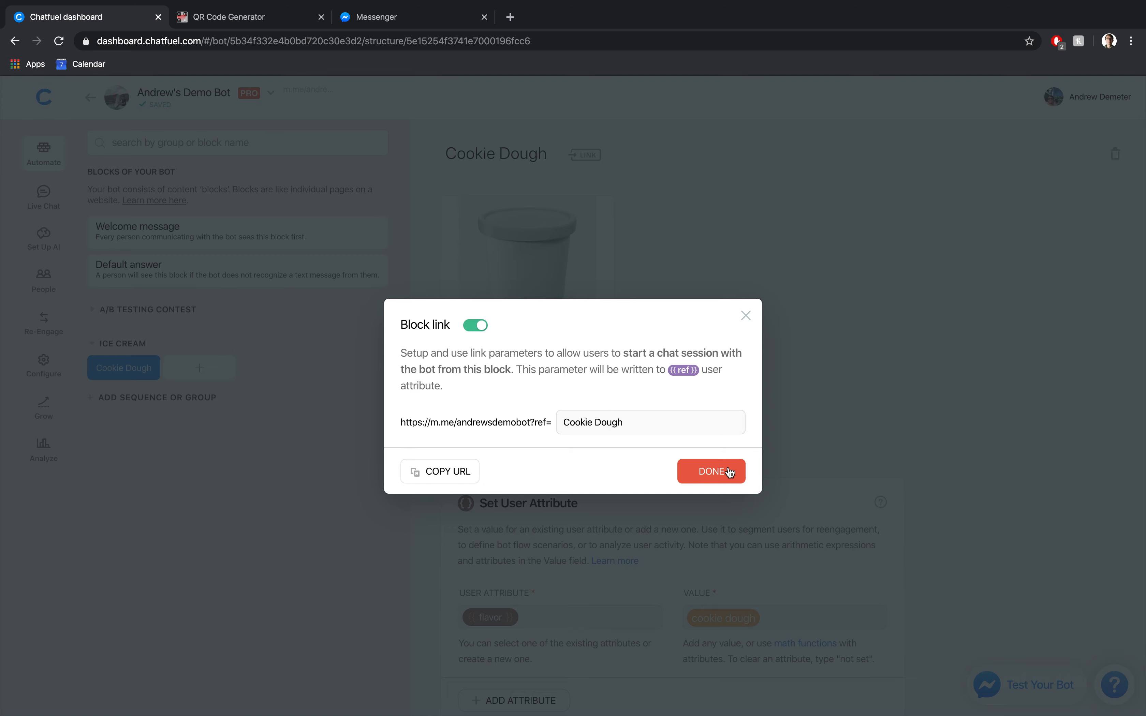
{"action": "left_click", "coordinate": [709, 471]}
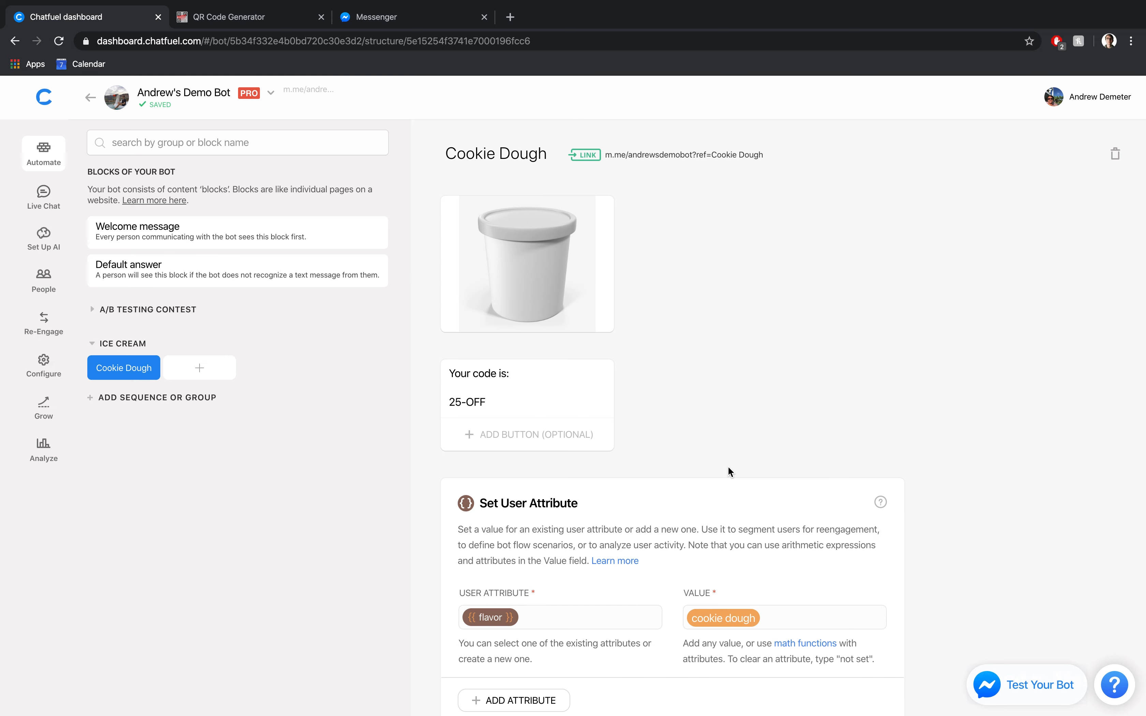
{"action": "left_click", "coordinate": [242, 17]}
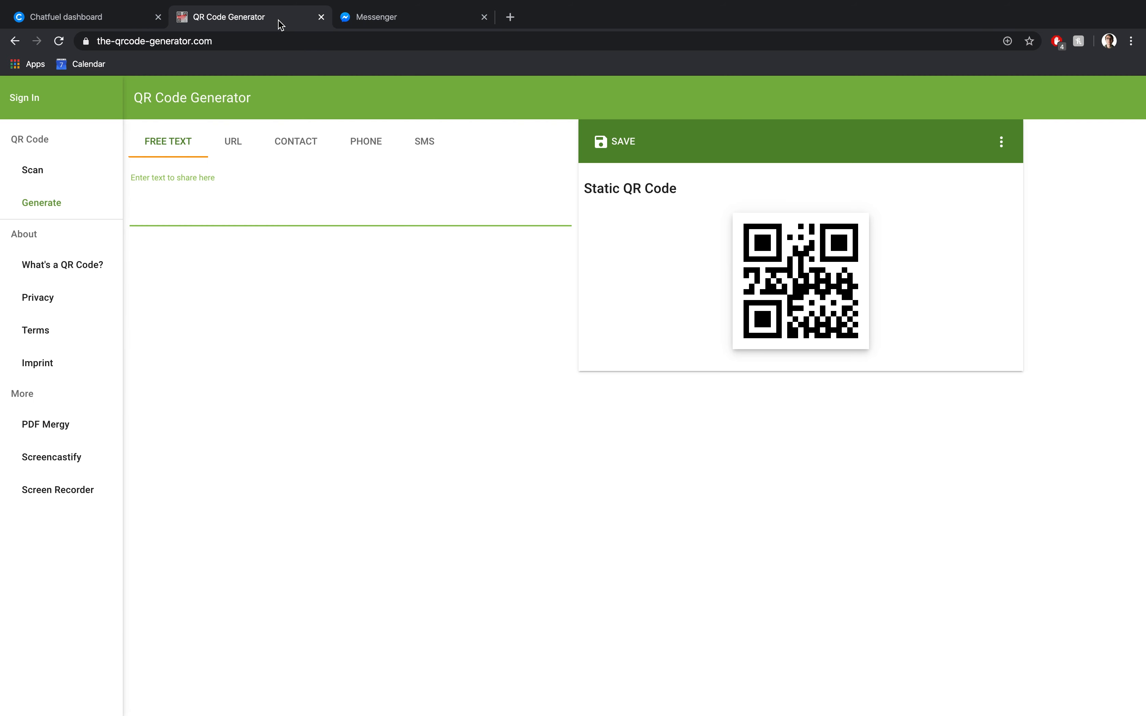
{"action": "mouse_move", "coordinate": [265, 360]}
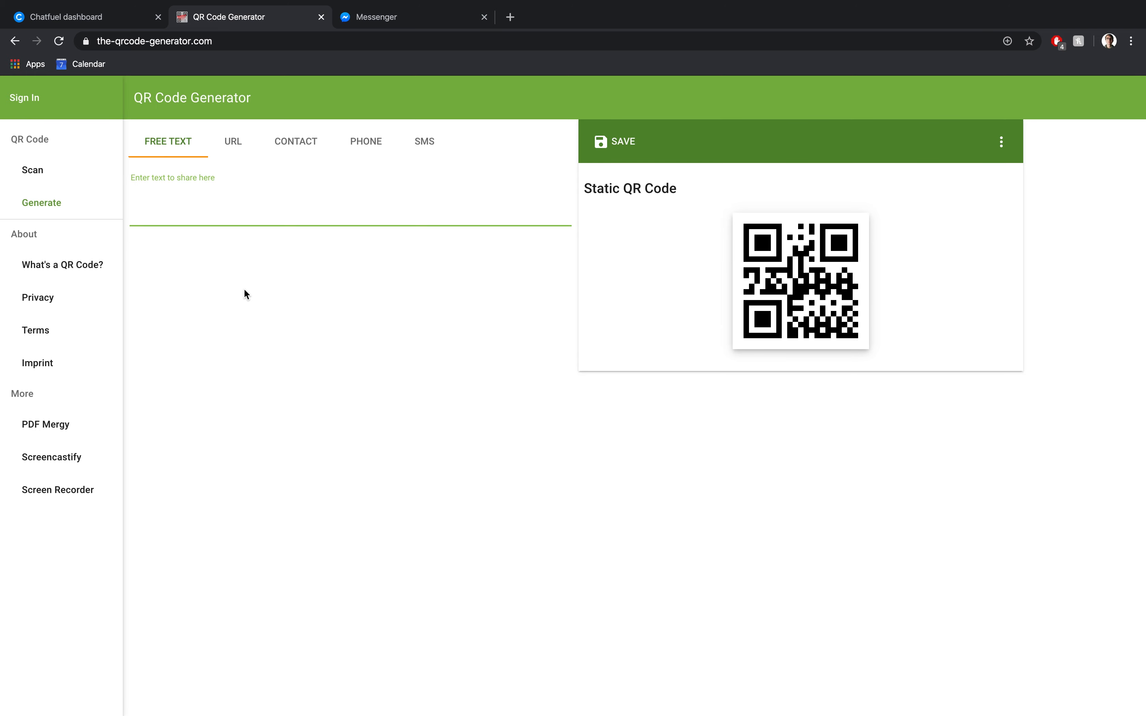
{"action": "mouse_move", "coordinate": [242, 152]}
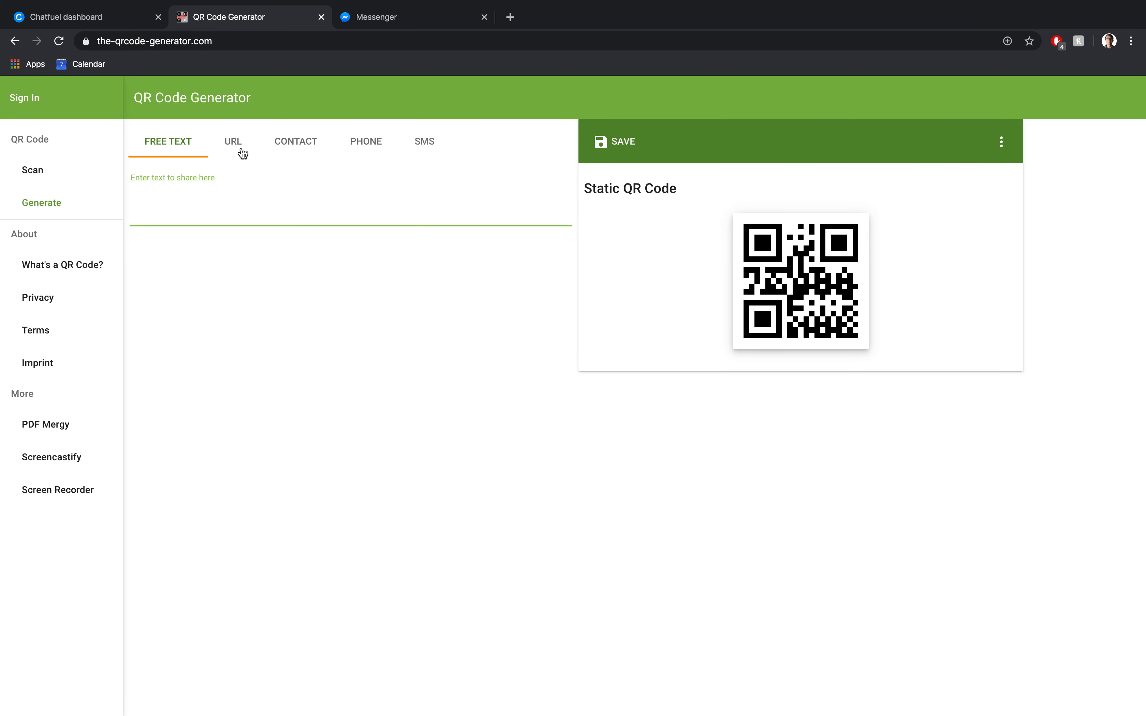
{"action": "left_click", "coordinate": [233, 141]}
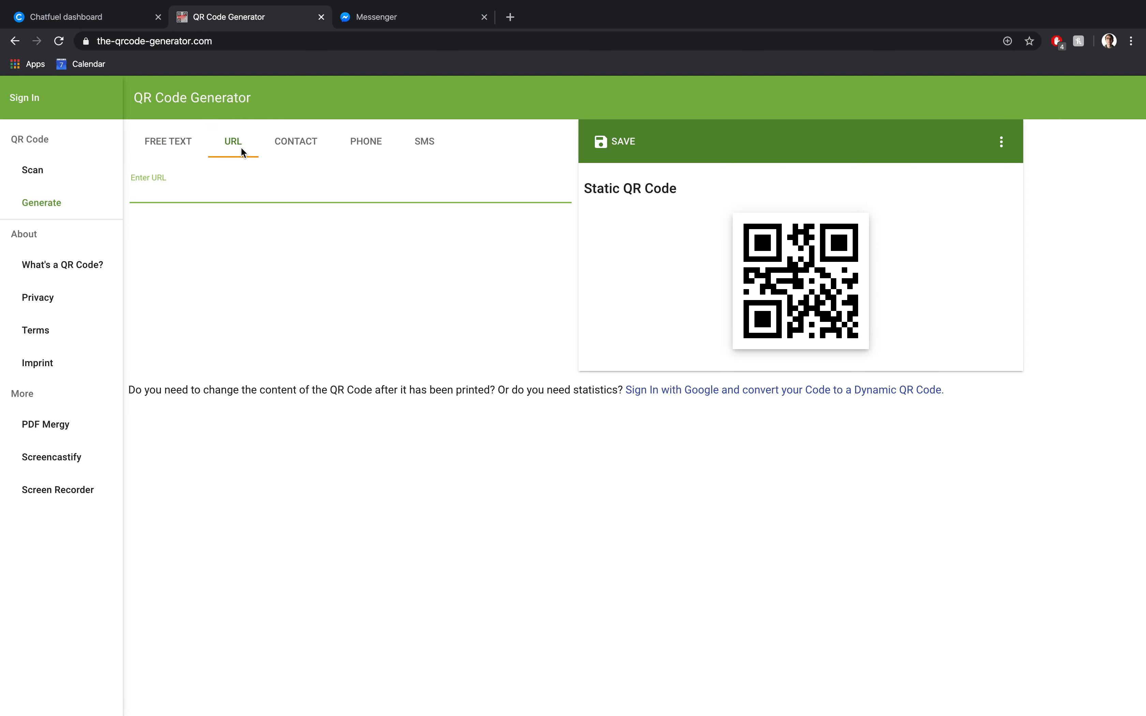
{"action": "type", "text": "https://m.me/andrewsdemobot?ref=Cookie%20Dough"}
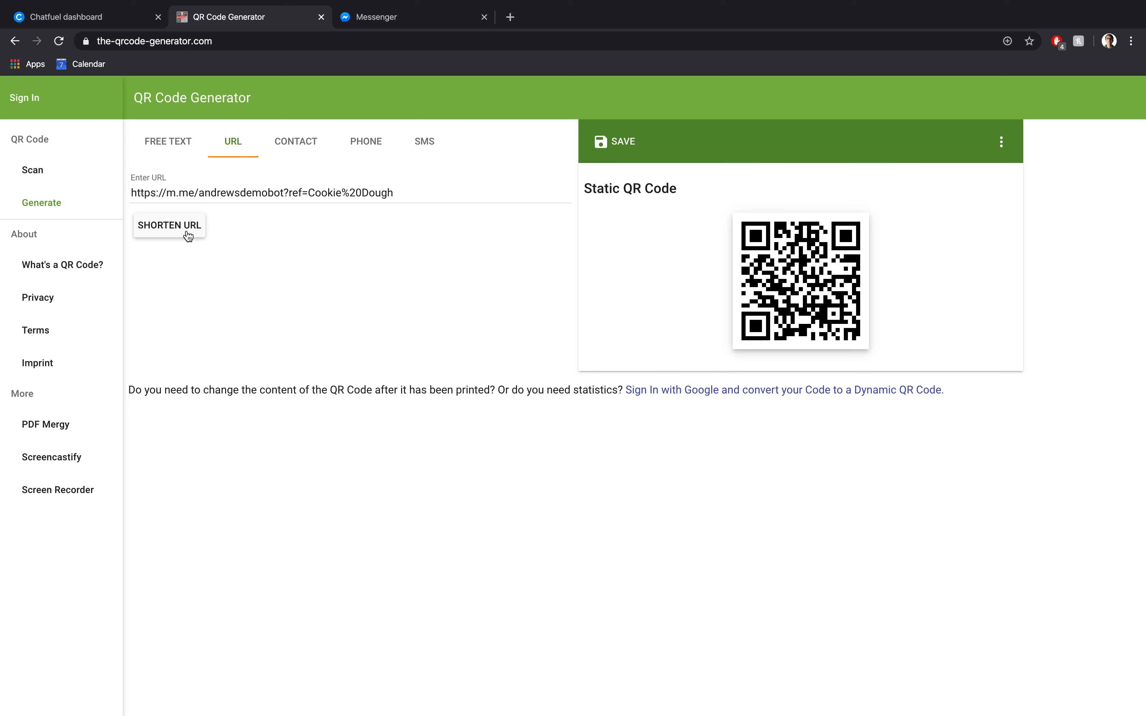
{"action": "mouse_move", "coordinate": [391, 297]}
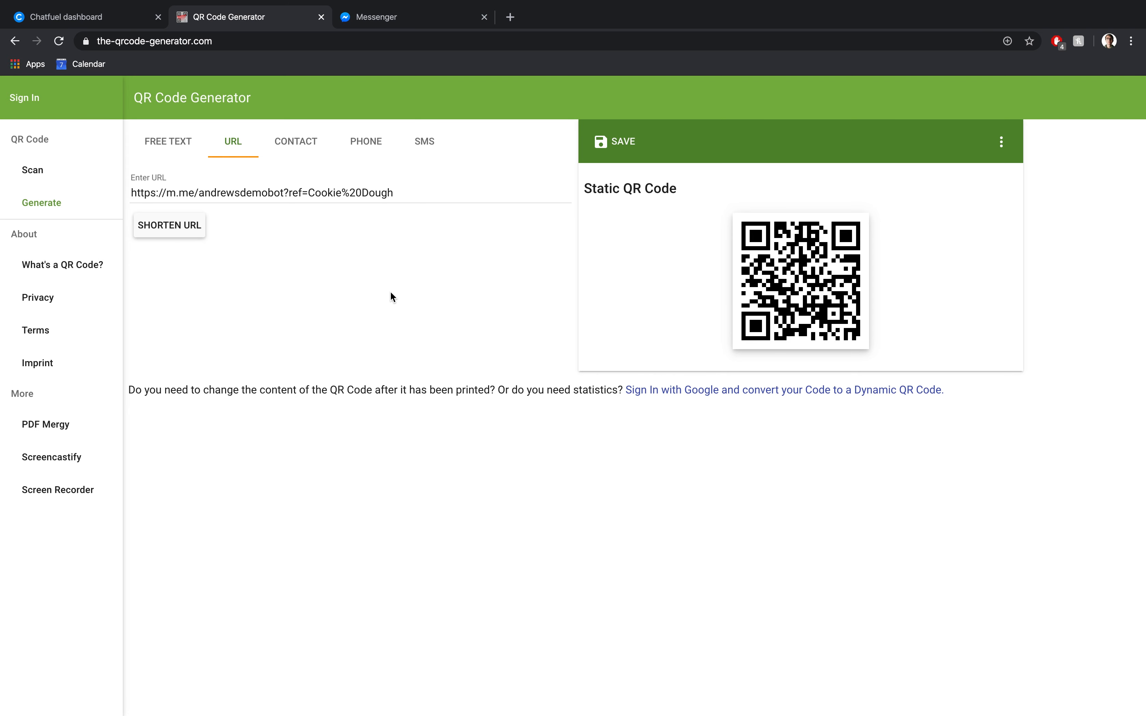
{"action": "mouse_move", "coordinate": [763, 223]}
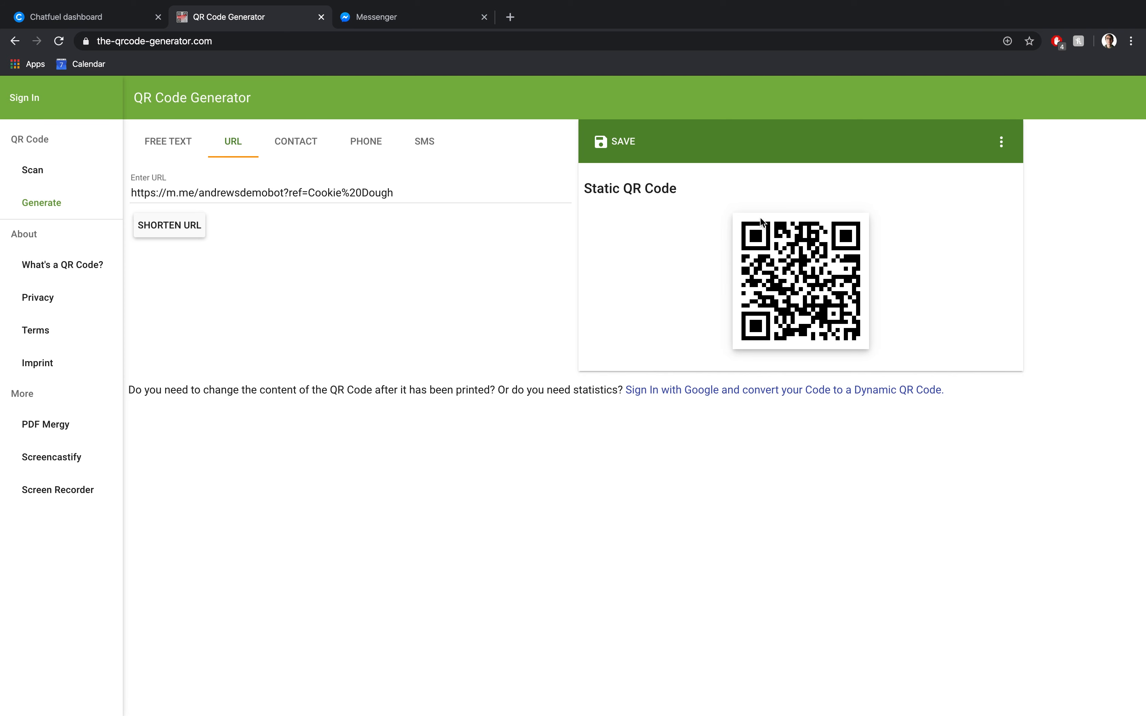
{"action": "mouse_move", "coordinate": [942, 334]}
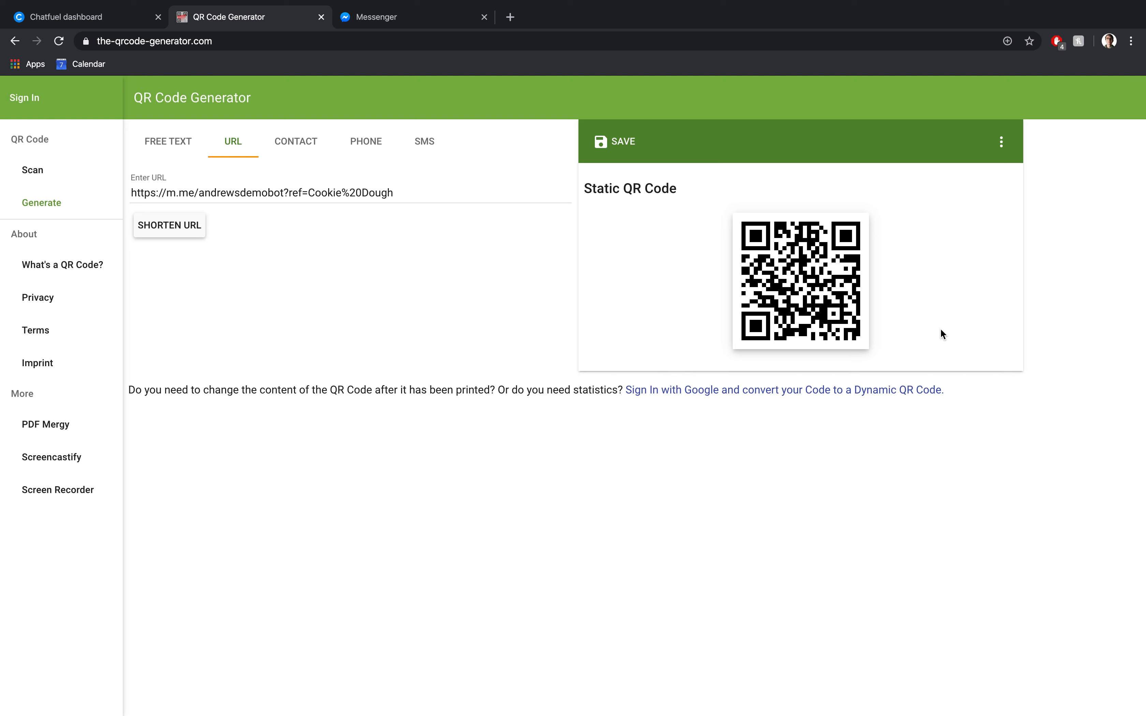
{"action": "mouse_move", "coordinate": [906, 320]}
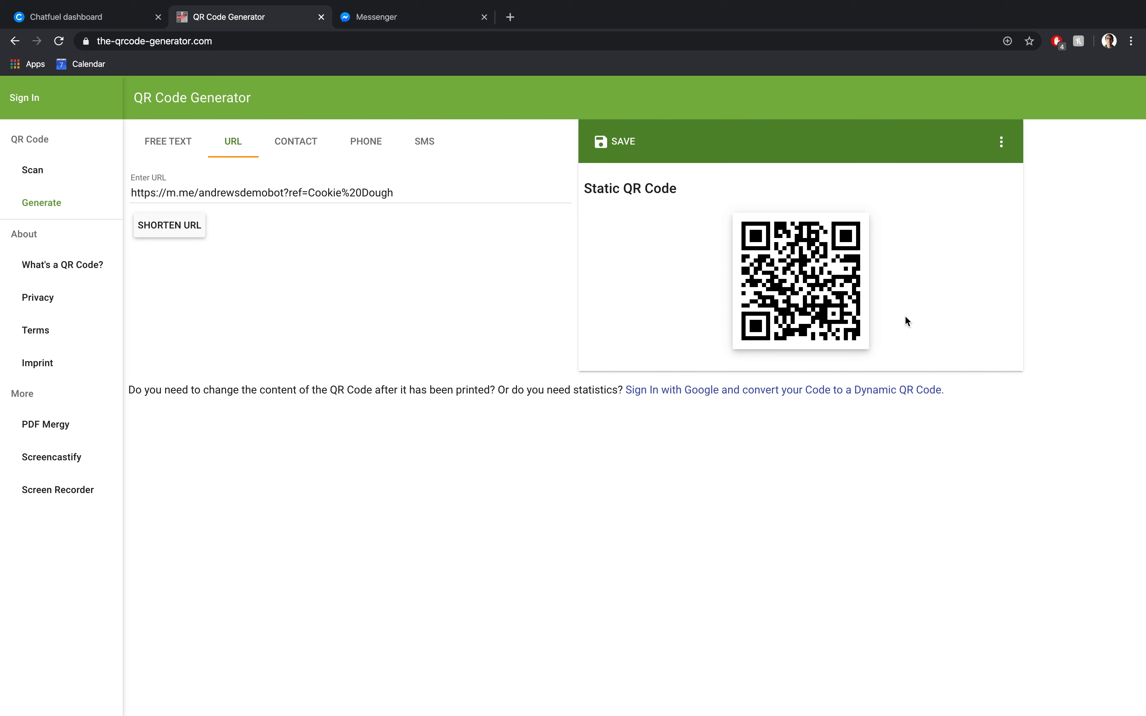
{"action": "right_click", "coordinate": [800, 281]}
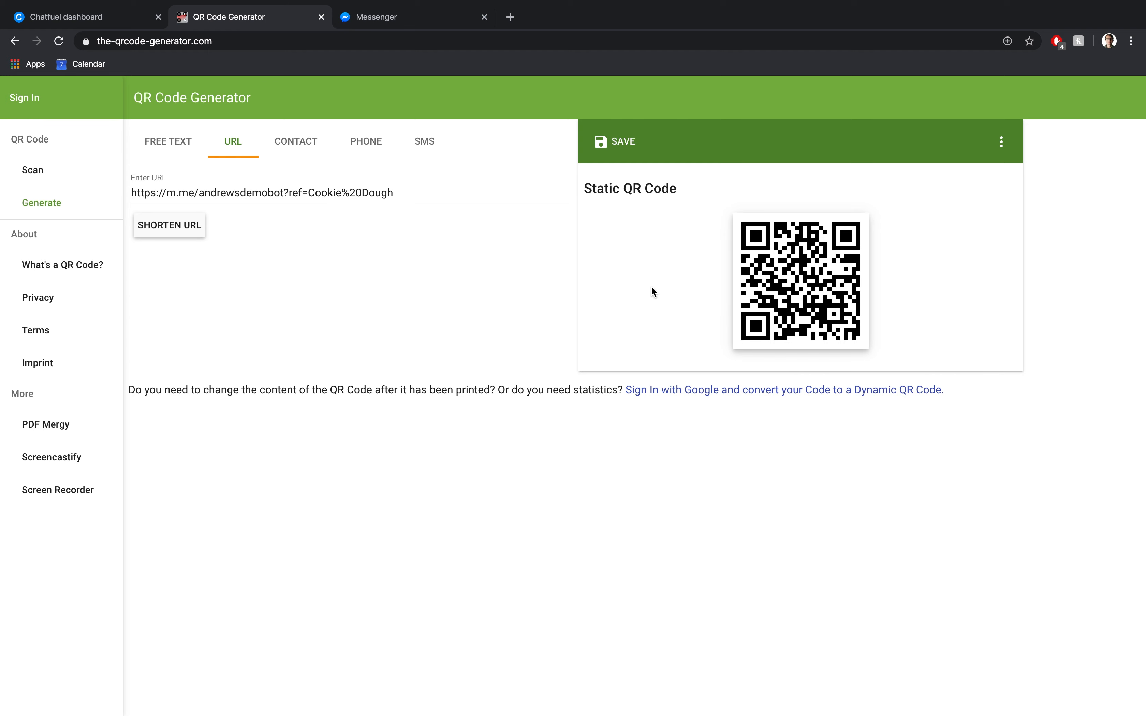
{"action": "mouse_move", "coordinate": [240, 70]}
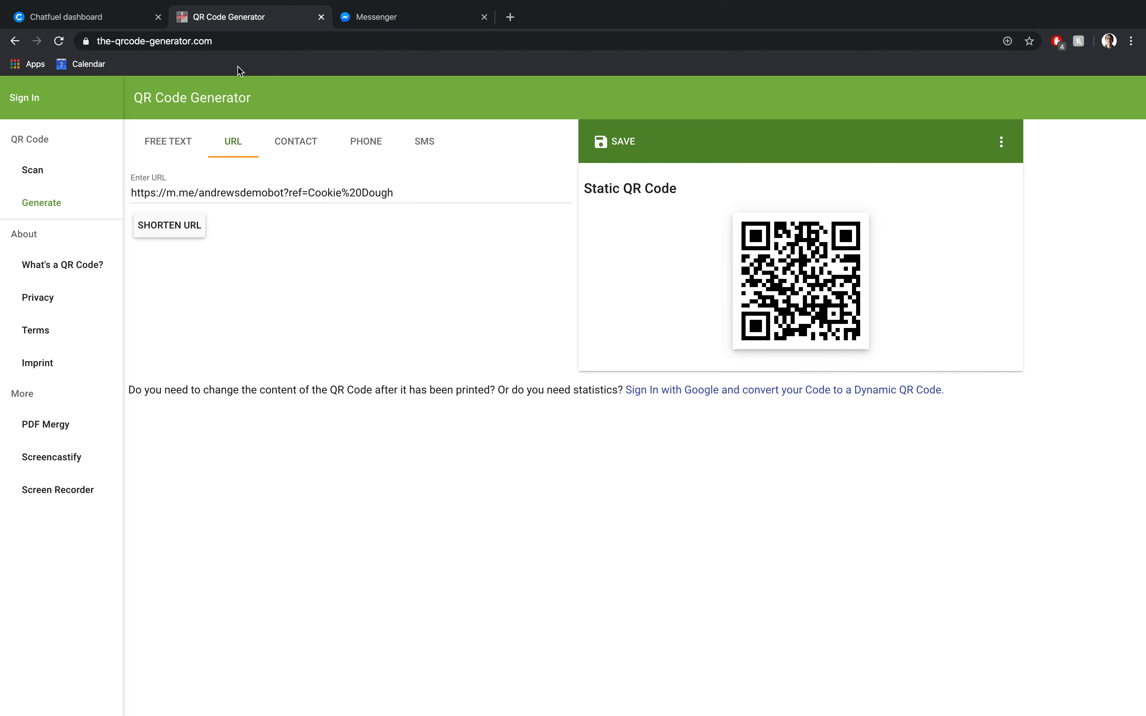
Start the Messenger chat with Andrew's Demo Bot and receive the 25-OFF image reply.
{"action": "left_click", "coordinate": [413, 17]}
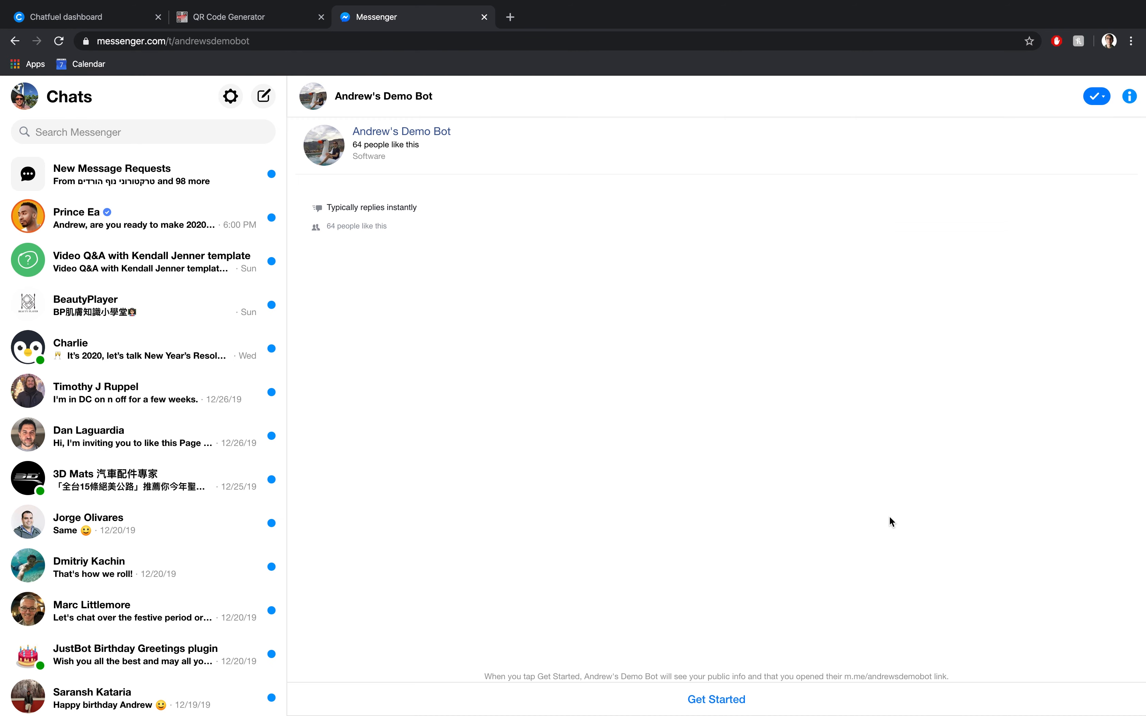
{"action": "left_click", "coordinate": [715, 699]}
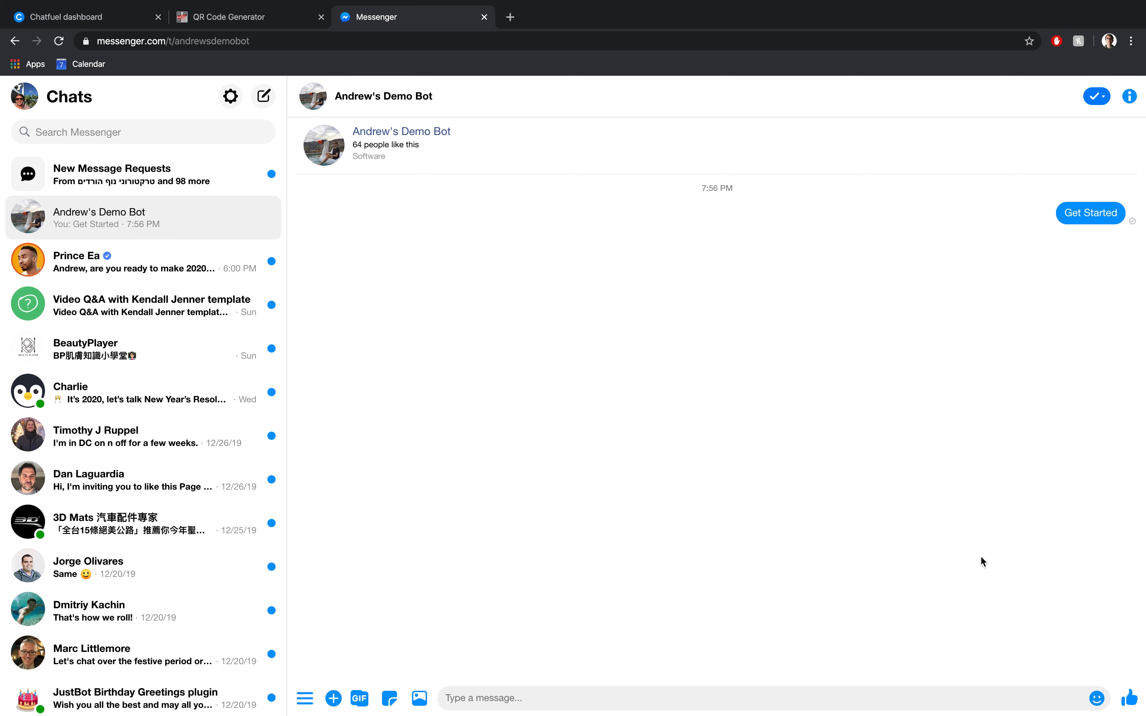
{"action": "left_click", "coordinate": [1089, 213]}
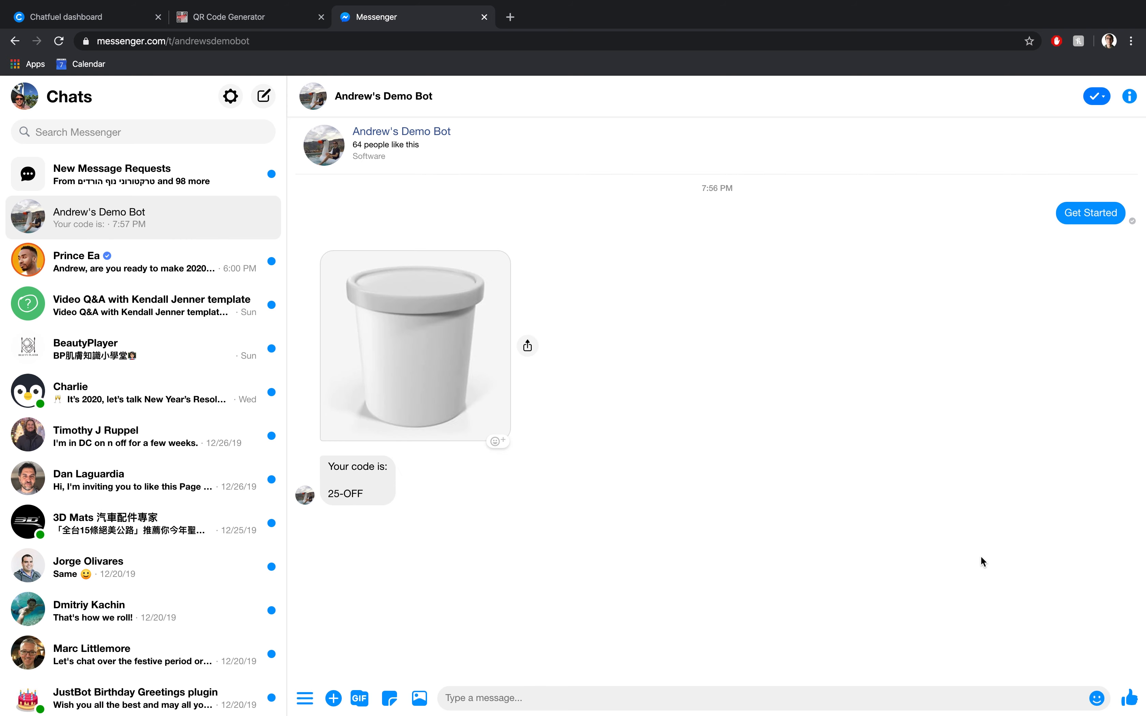
{"action": "left_click", "coordinate": [482, 698]}
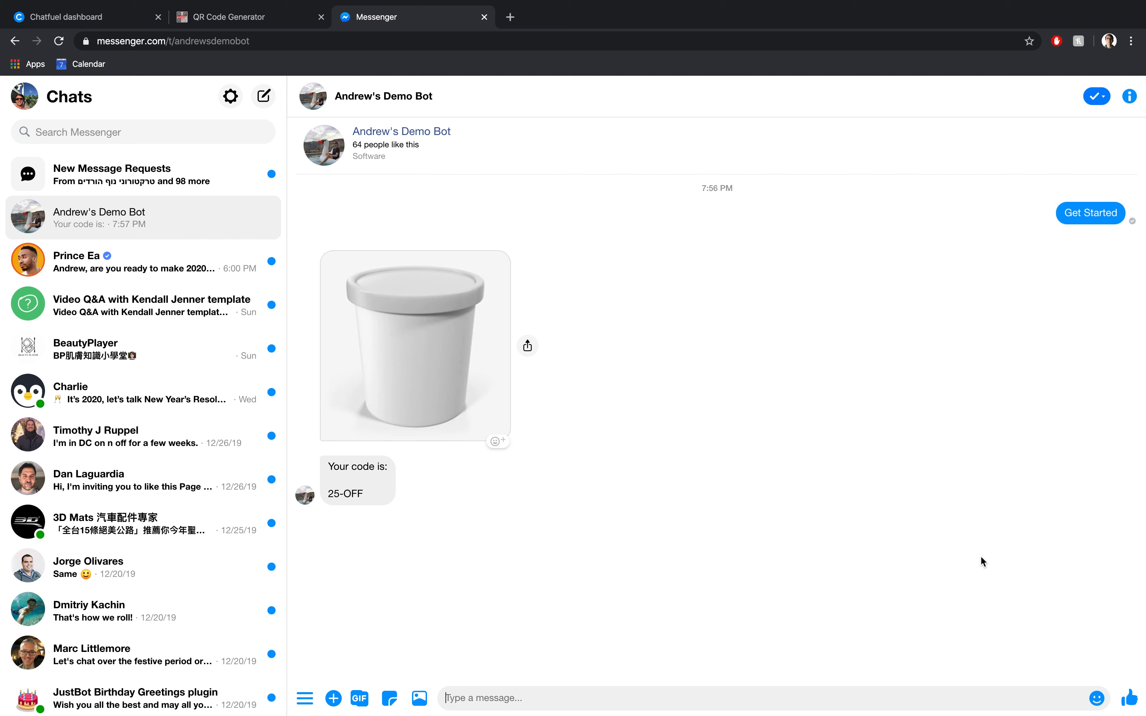